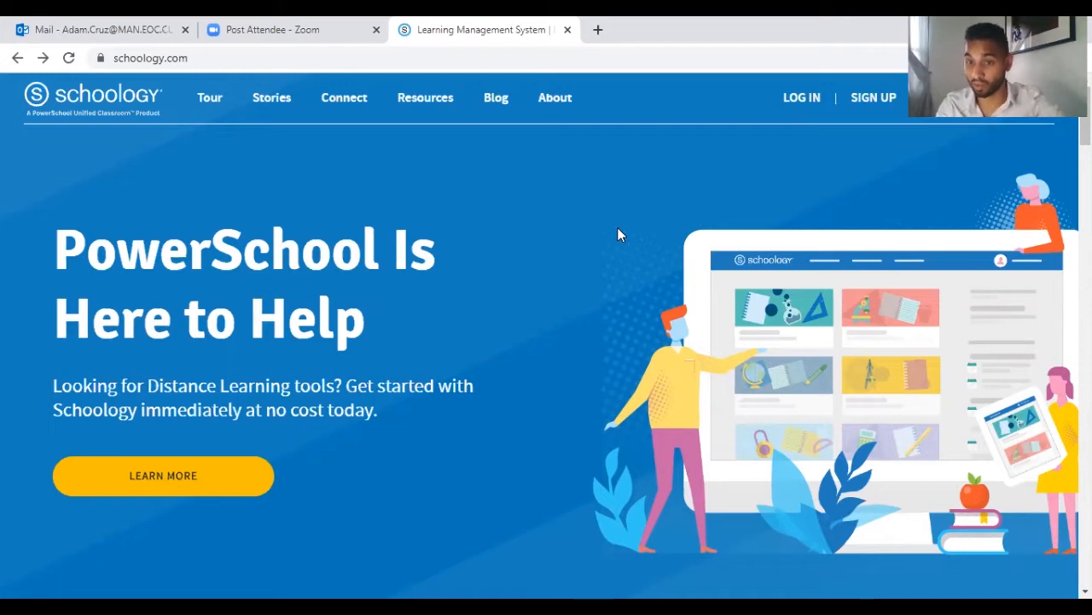
pyautogui.moveTo(738, 189)
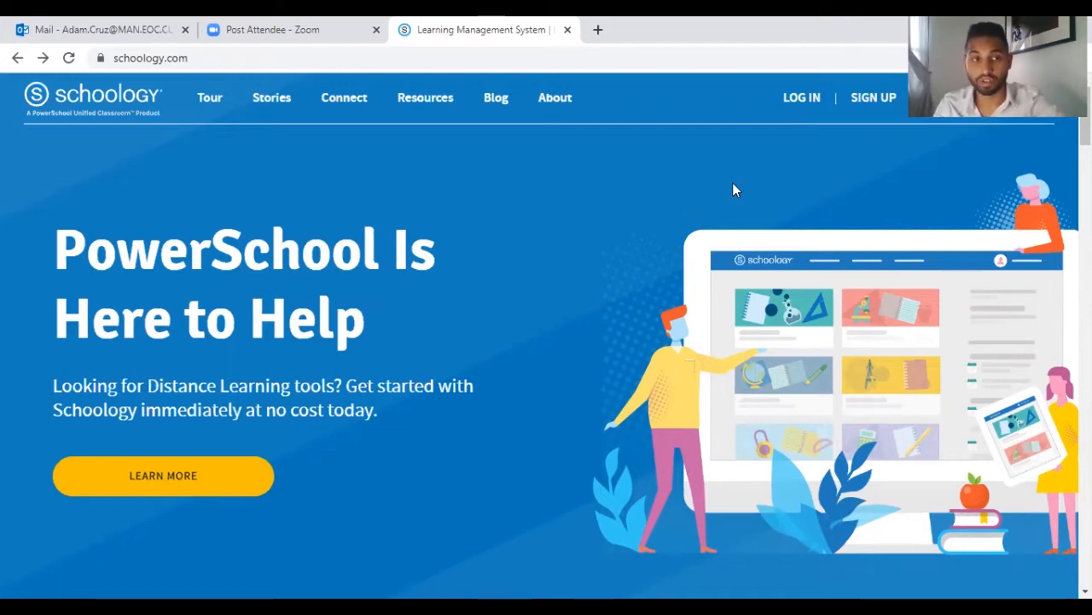
pyautogui.moveTo(833, 140)
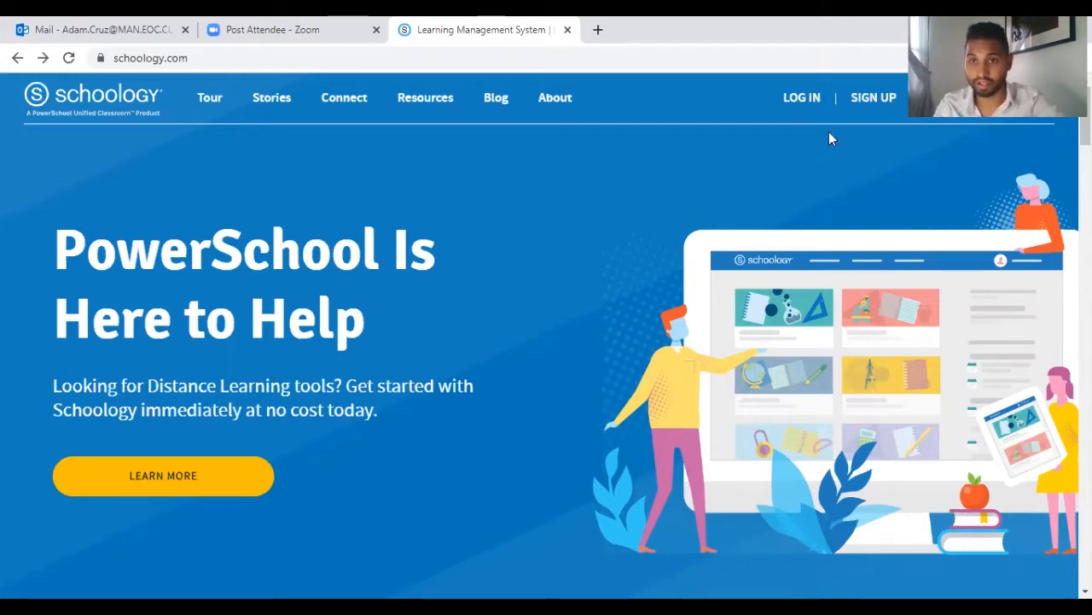
# - Show the sign-up choices for Instructor, Student and Parent accounts
pyautogui.click(874, 97)
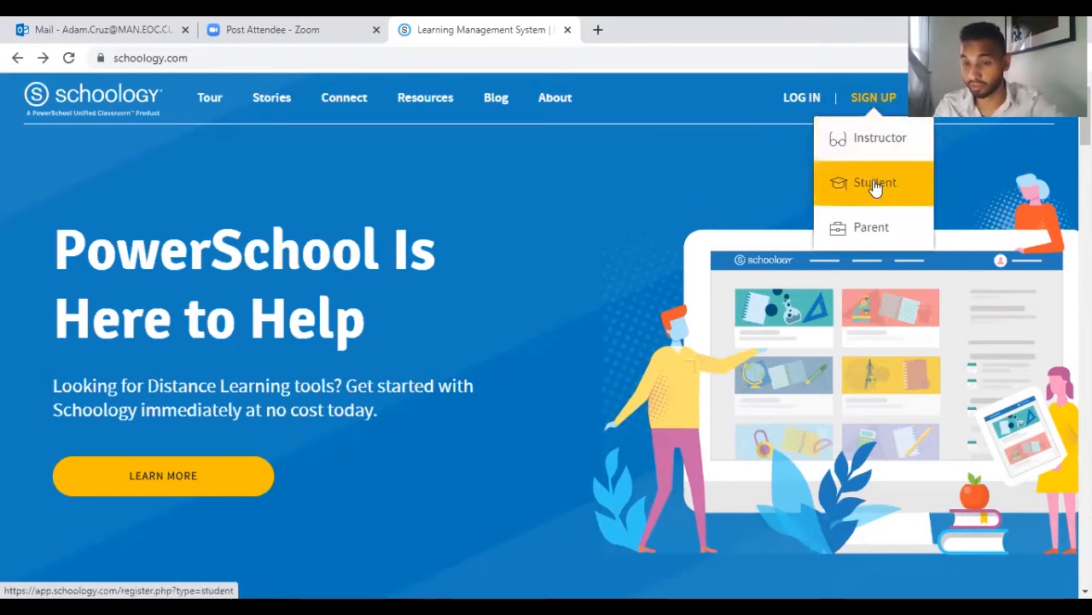
pyautogui.click(874, 181)
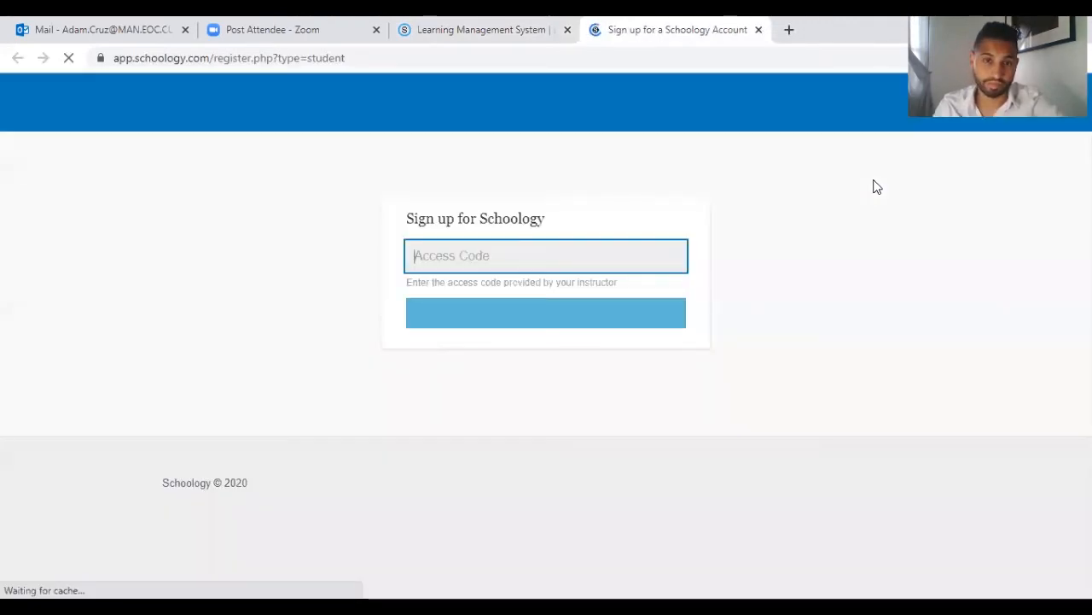
pyautogui.moveTo(680, 186)
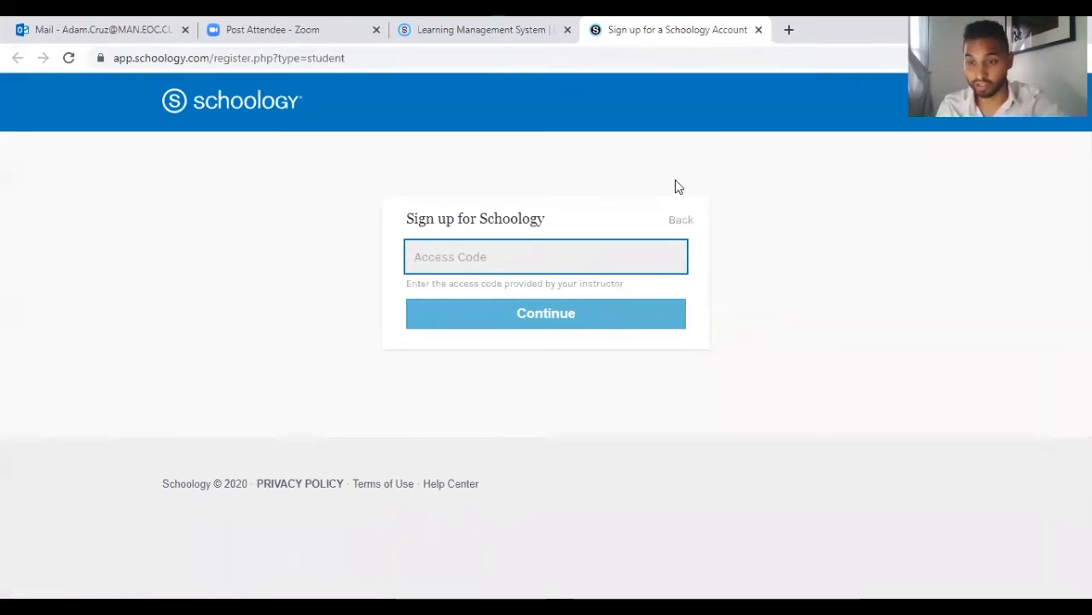
pyautogui.click(526, 256)
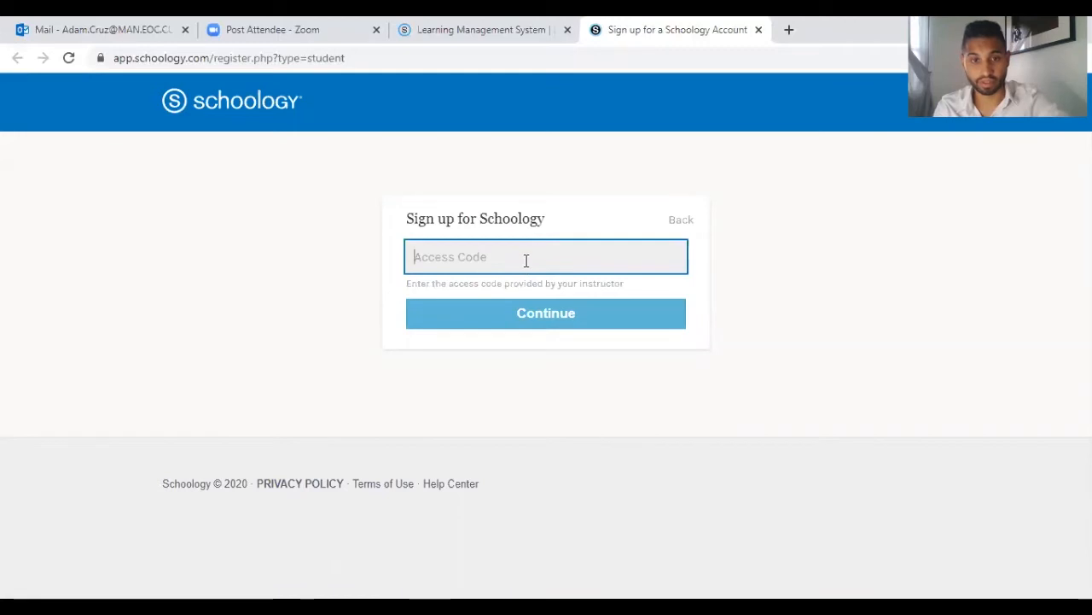
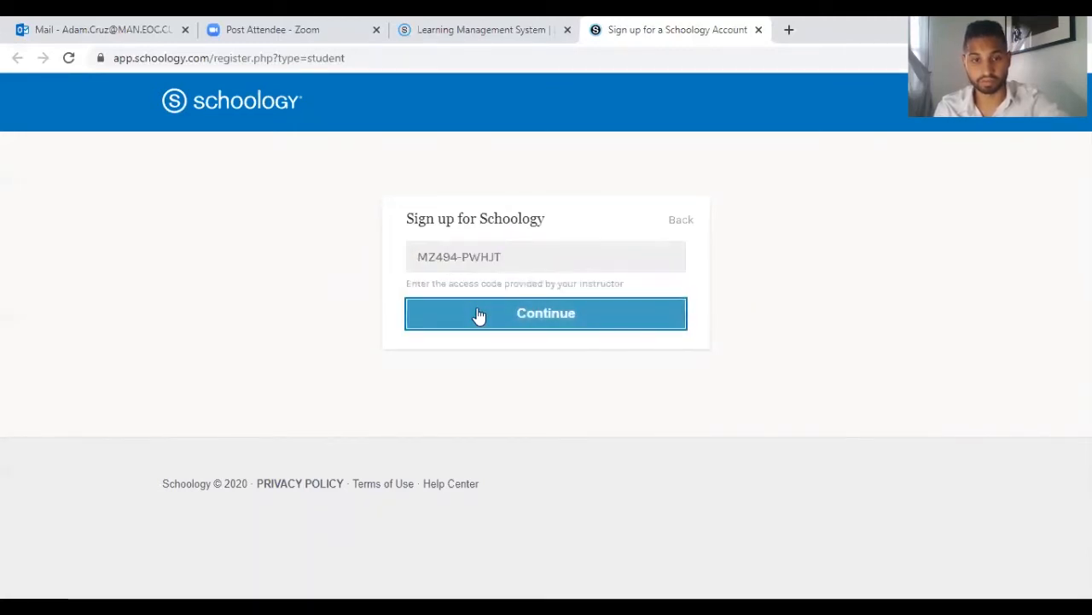
# - Submit the access code and fill in first name Ada and the account password
pyautogui.click(547, 312)
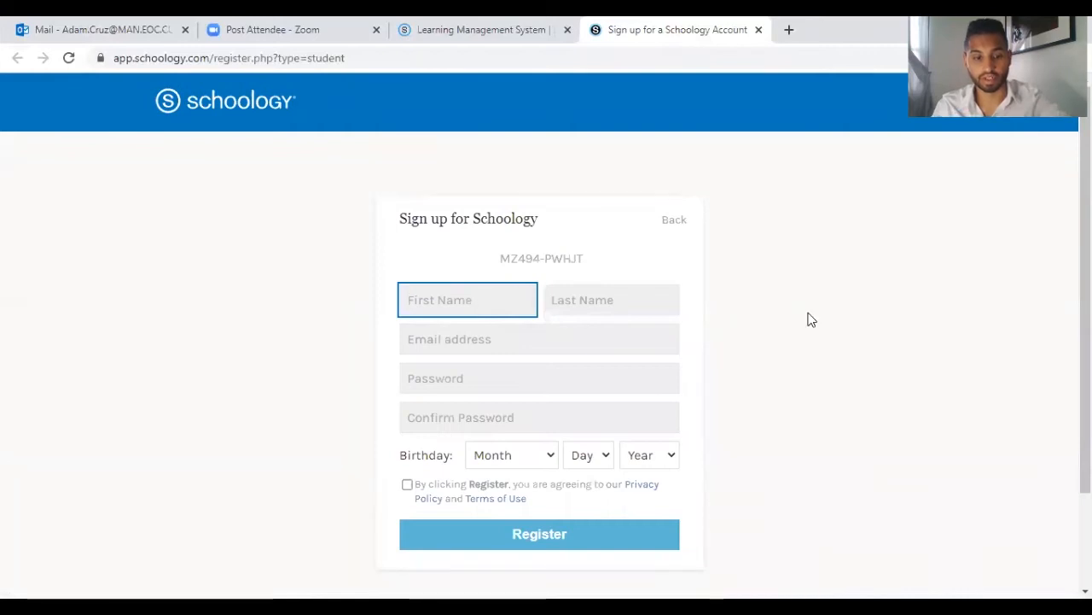
pyautogui.write('Adam')
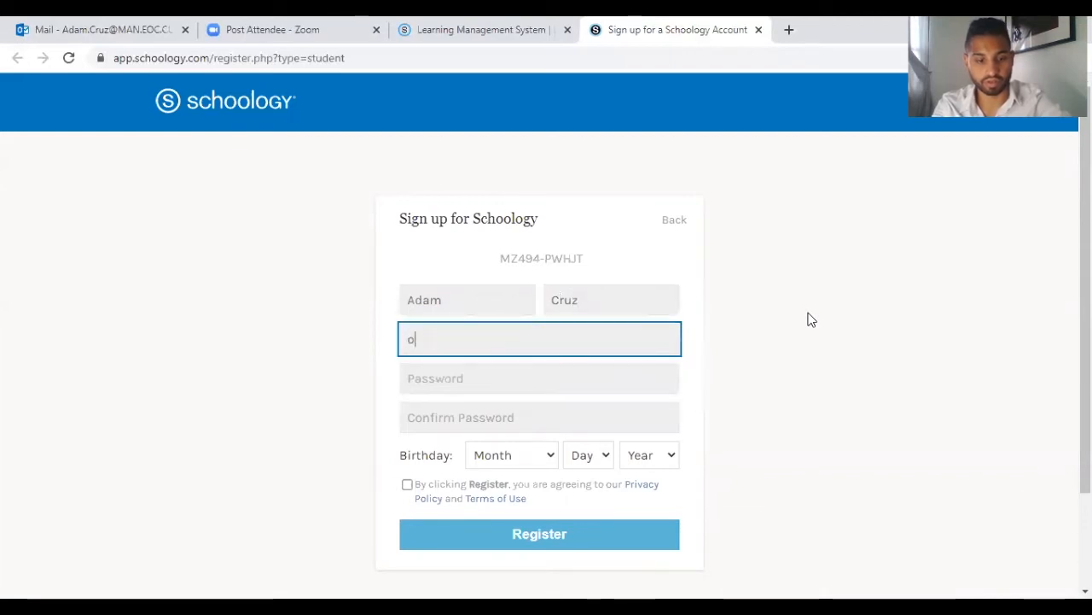
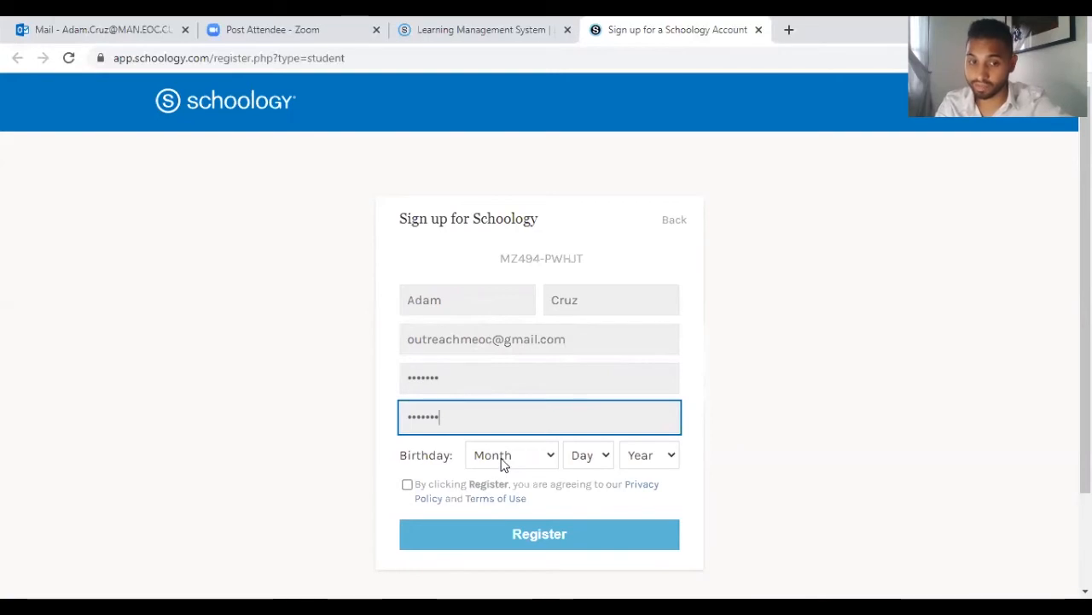
# - Set the birthday to January 1, 1990
pyautogui.click(512, 454)
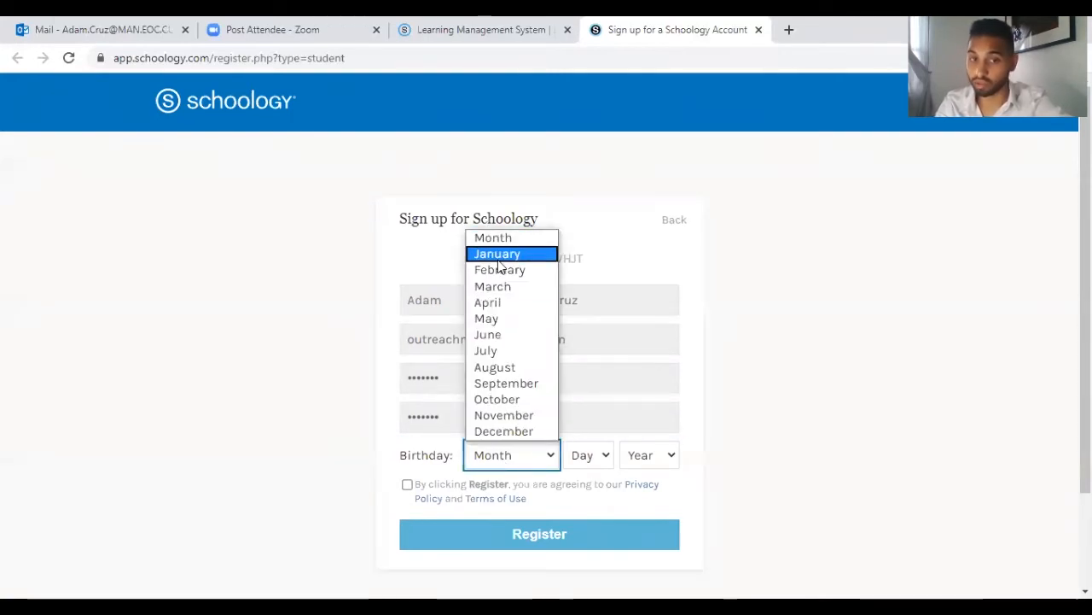
pyautogui.click(497, 253)
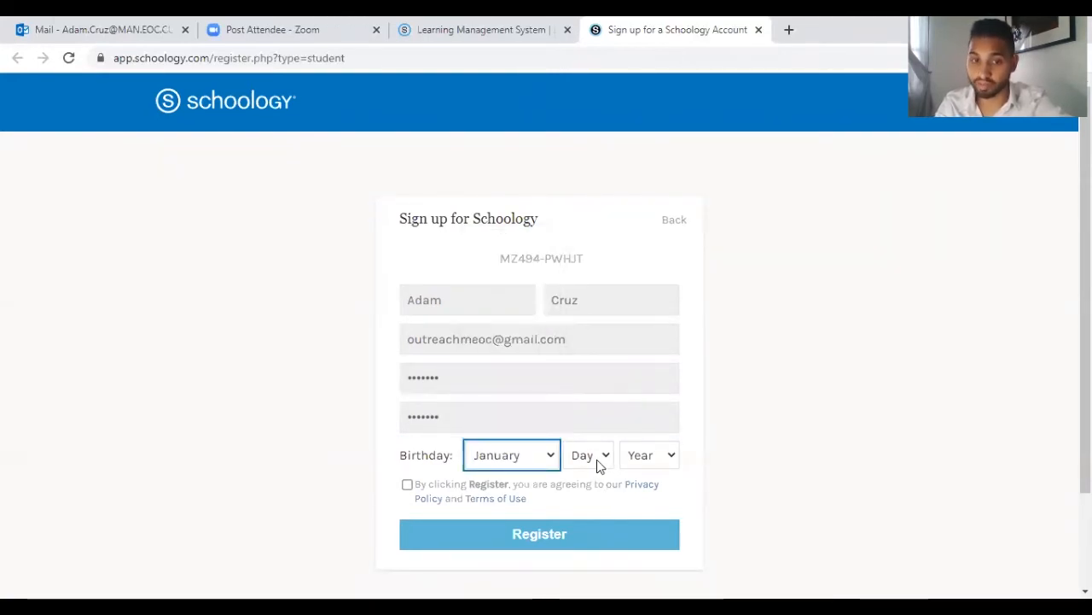
pyautogui.click(587, 454)
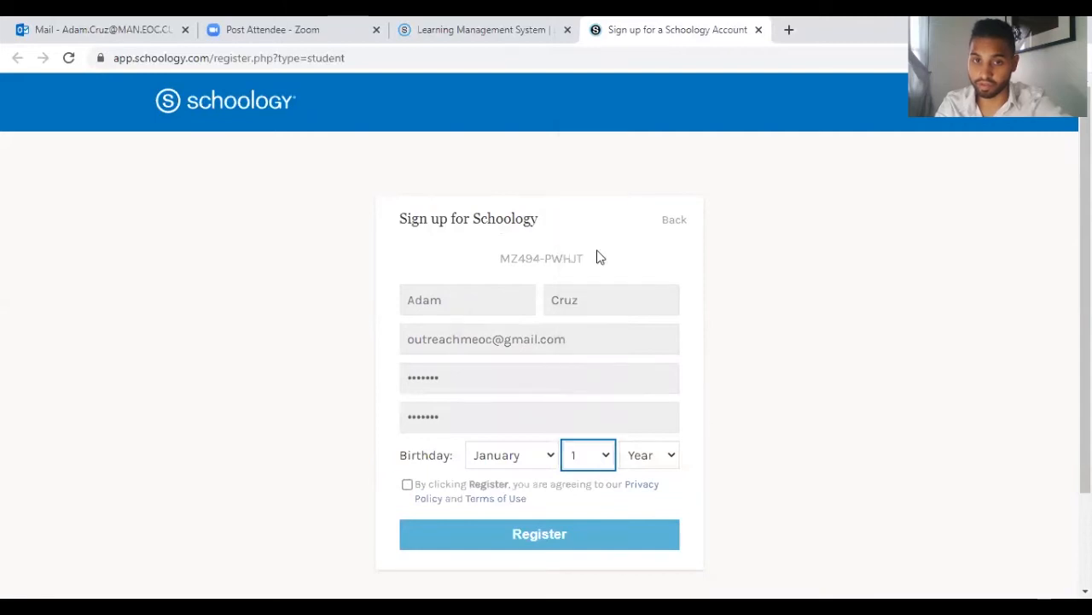
pyautogui.click(649, 454)
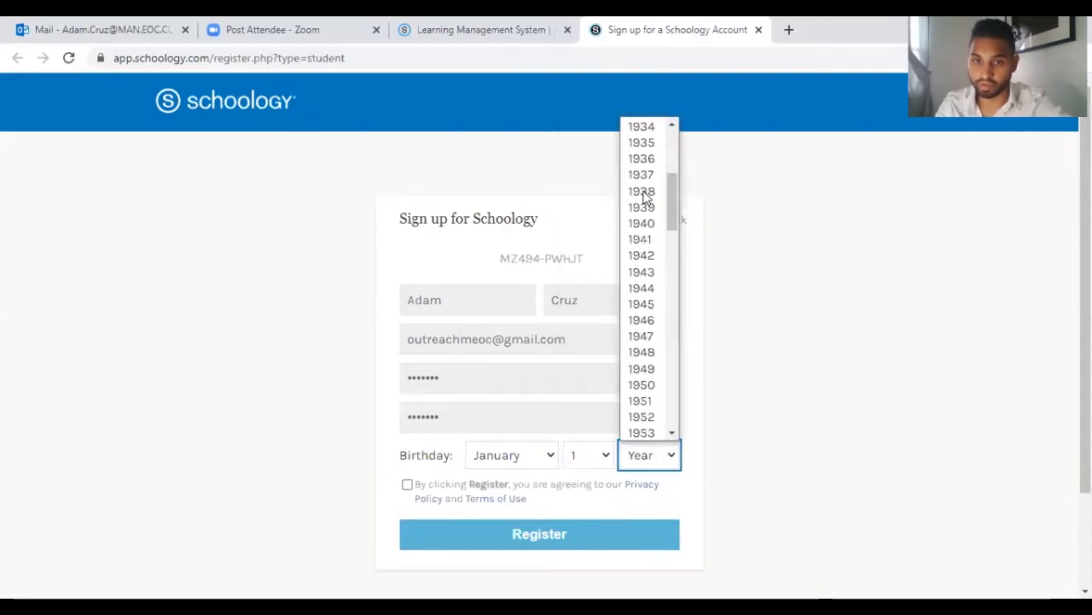
pyautogui.scroll(-3)
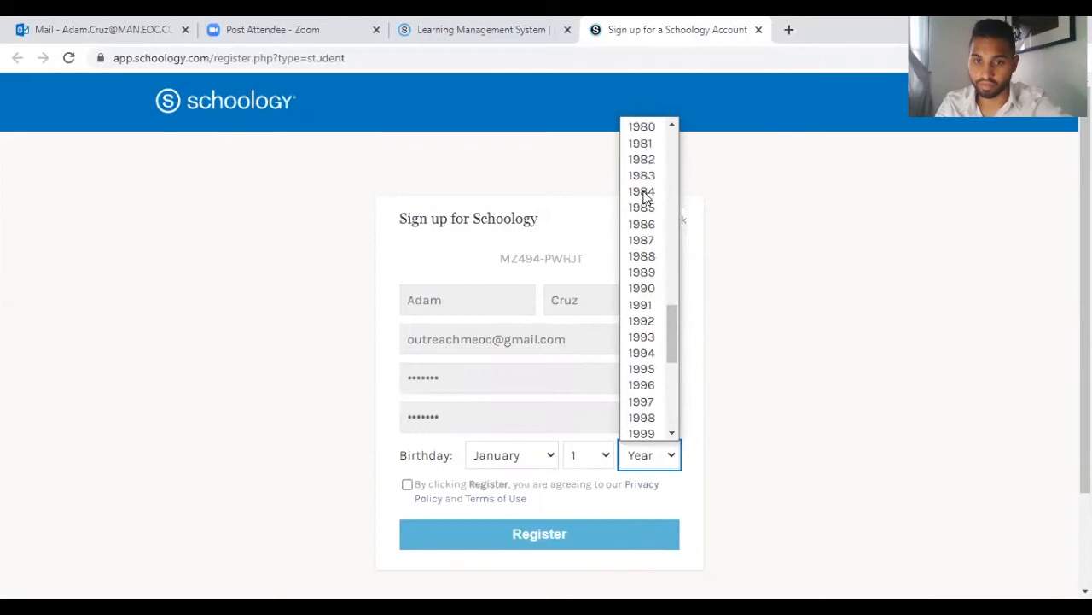
pyautogui.click(642, 287)
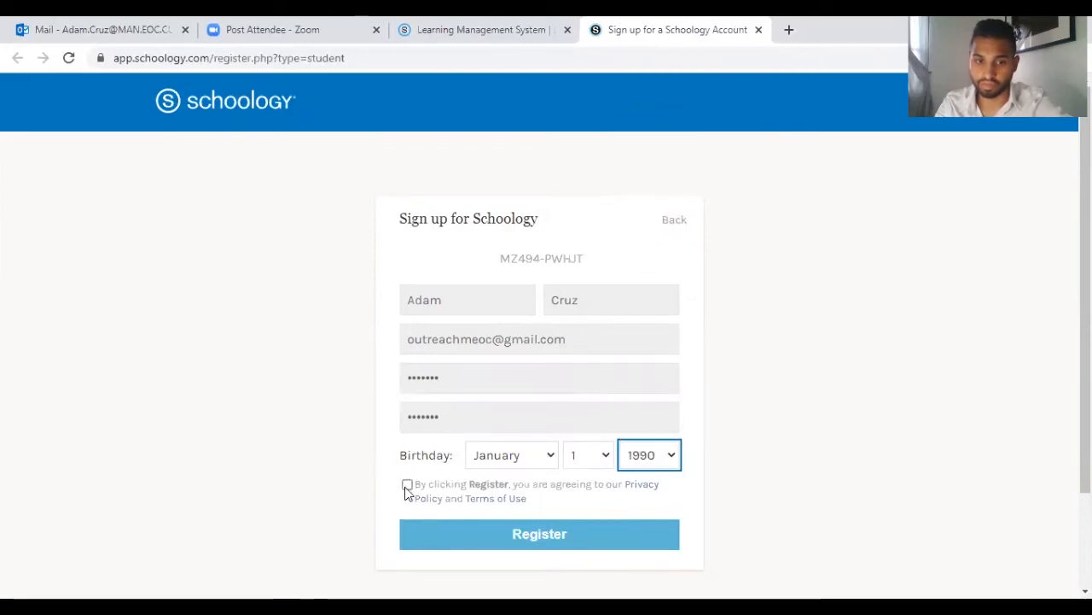
# - Accept the Privacy Policy and Terms of Use and submit the registration
pyautogui.click(406, 485)
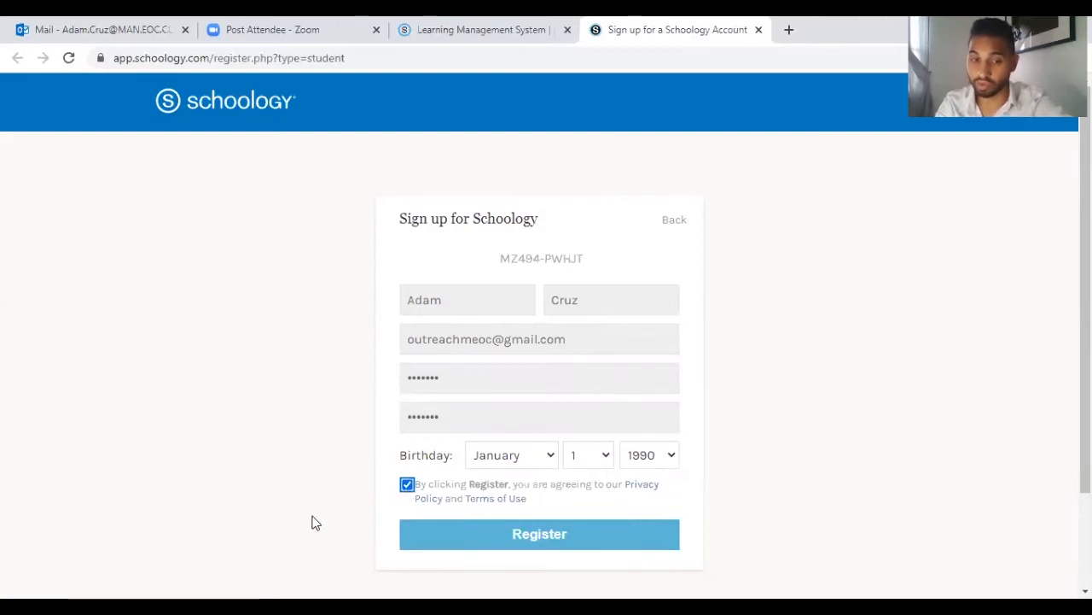
pyautogui.moveTo(475, 543)
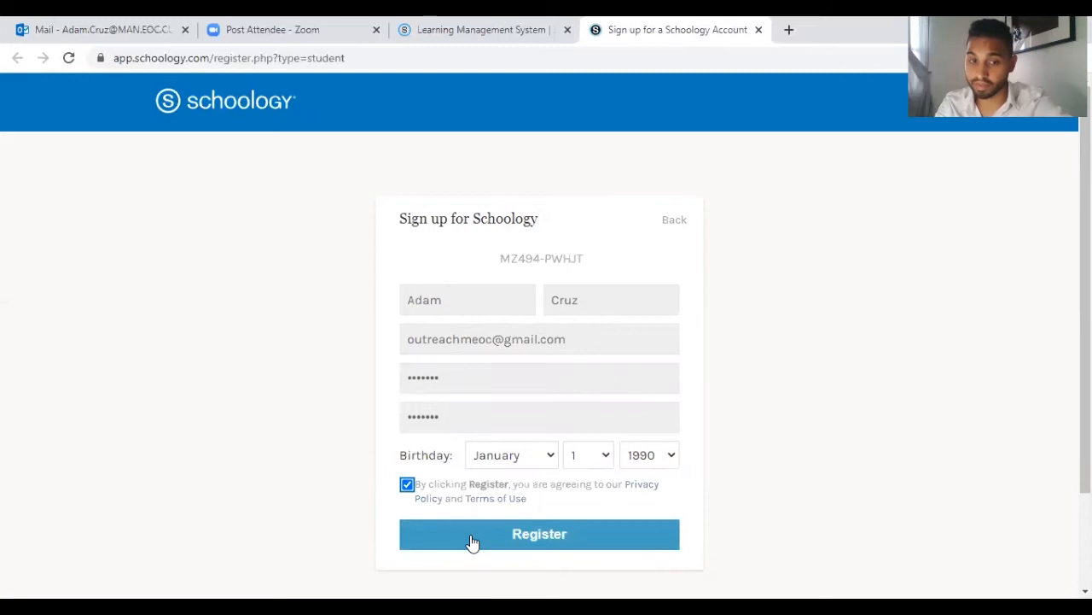
pyautogui.click(540, 533)
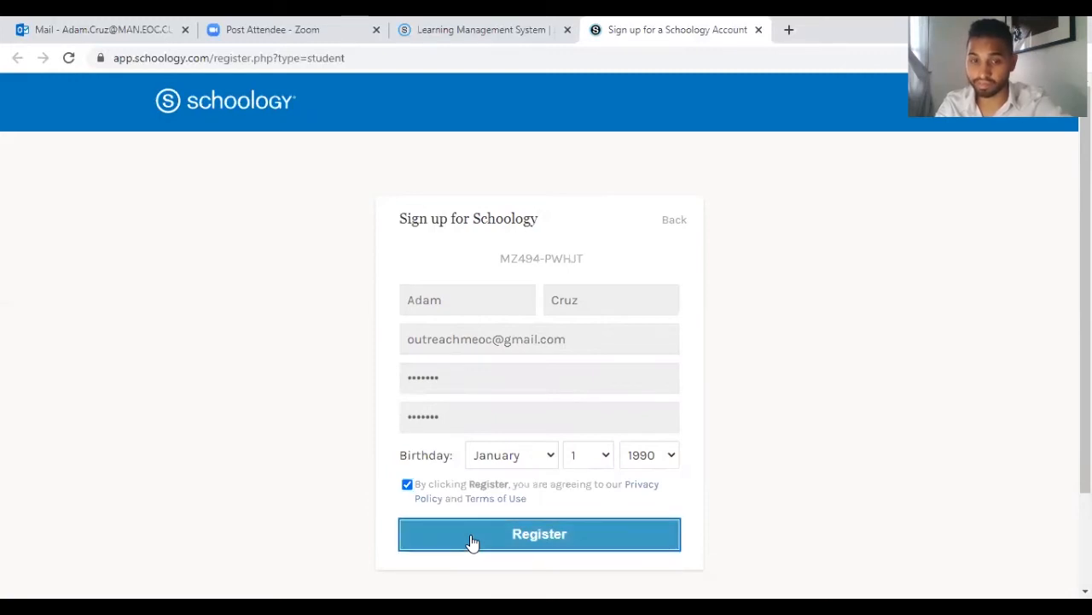
# - Register the account and land on the home page confirming the course was joined
pyautogui.click(539, 533)
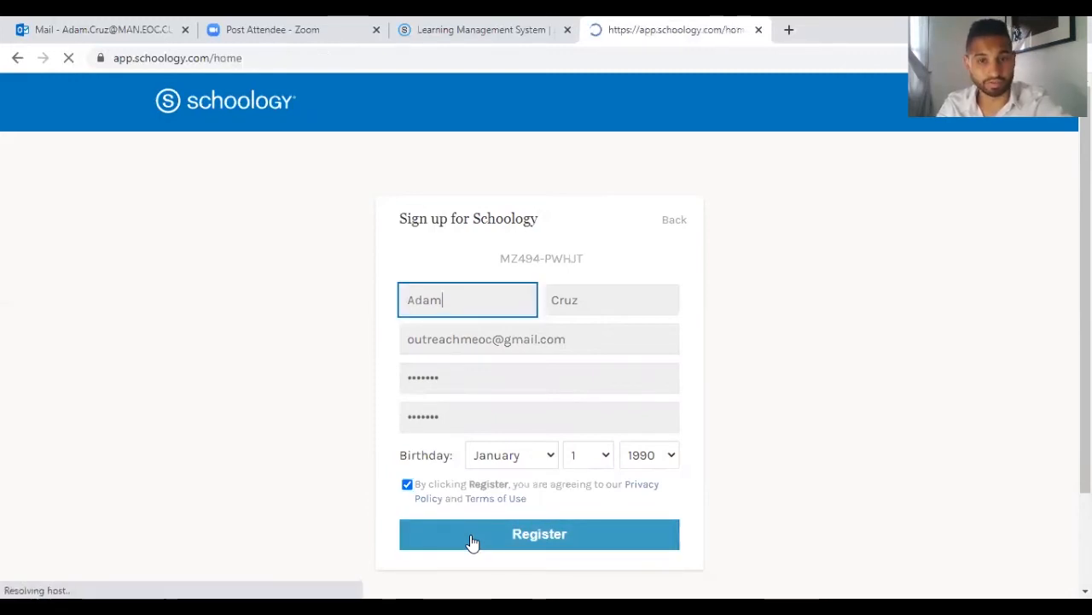
pyautogui.click(540, 533)
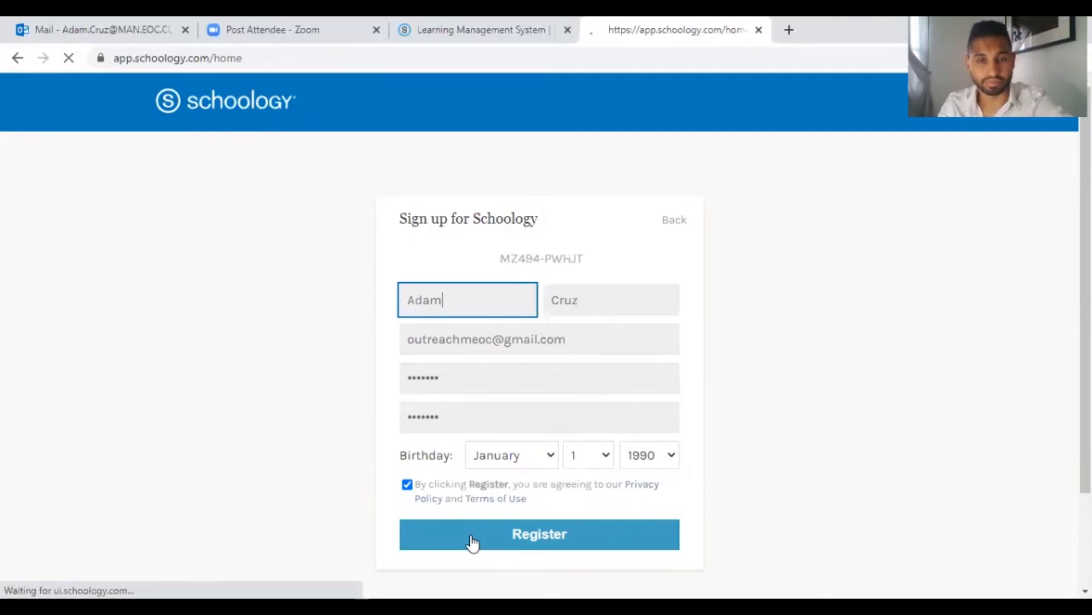
pyautogui.click(540, 532)
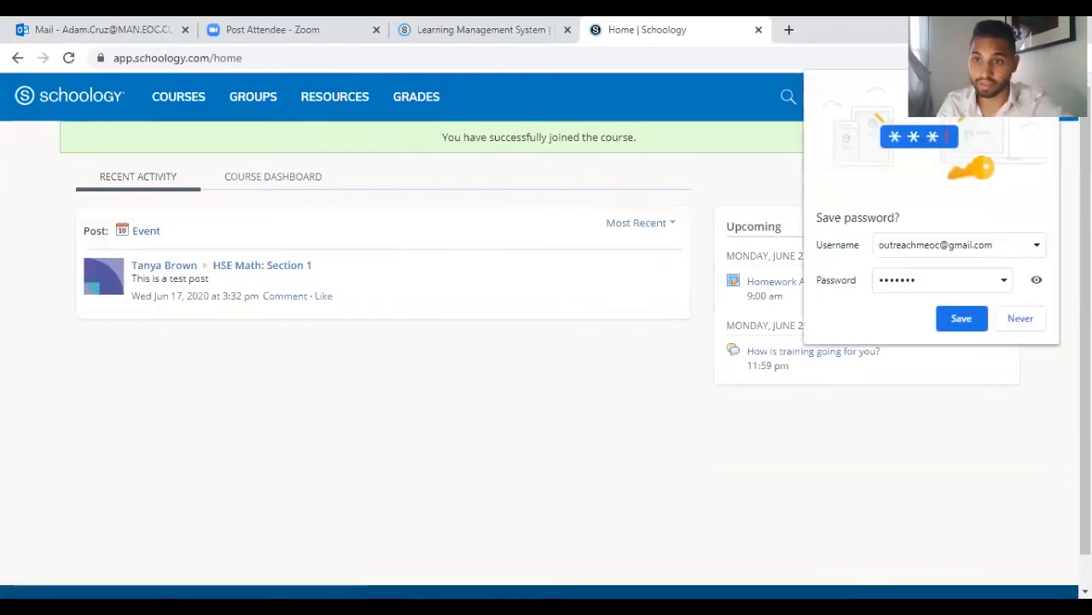
pyautogui.moveTo(675, 163)
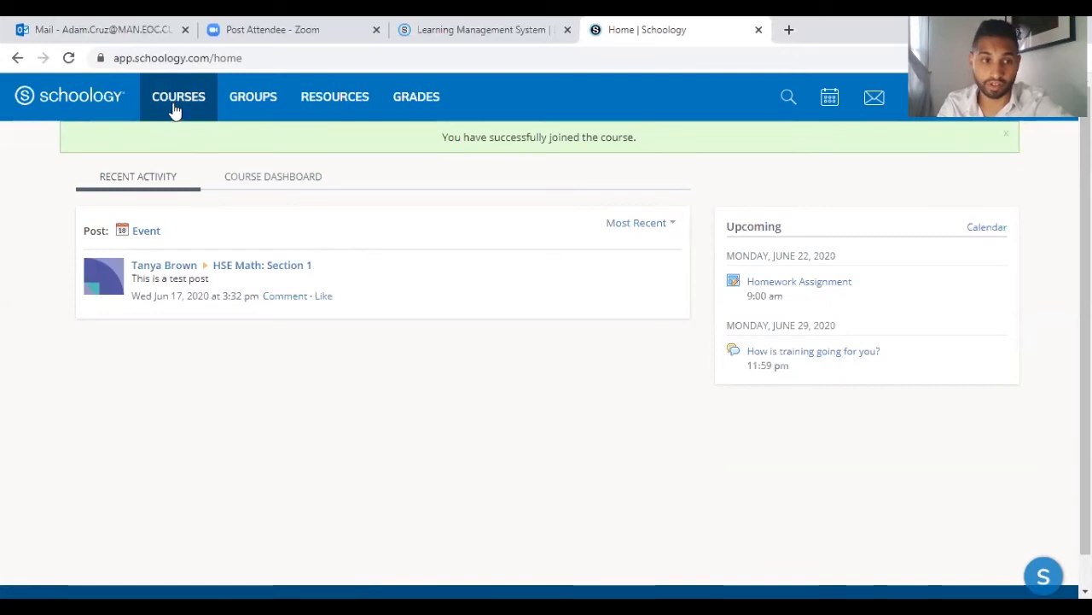
pyautogui.moveTo(119, 316)
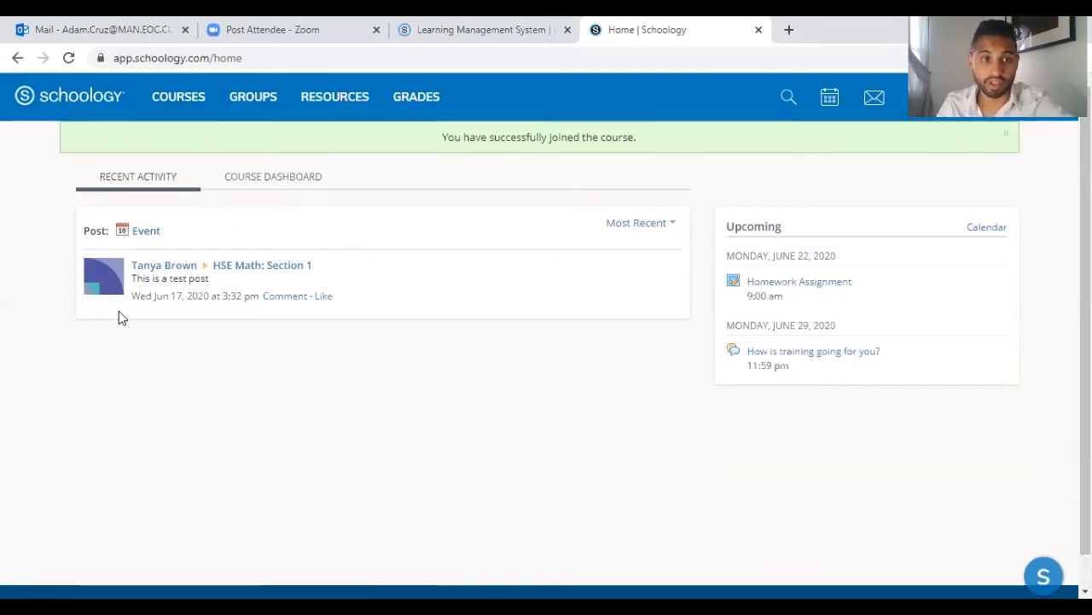
pyautogui.moveTo(229, 219)
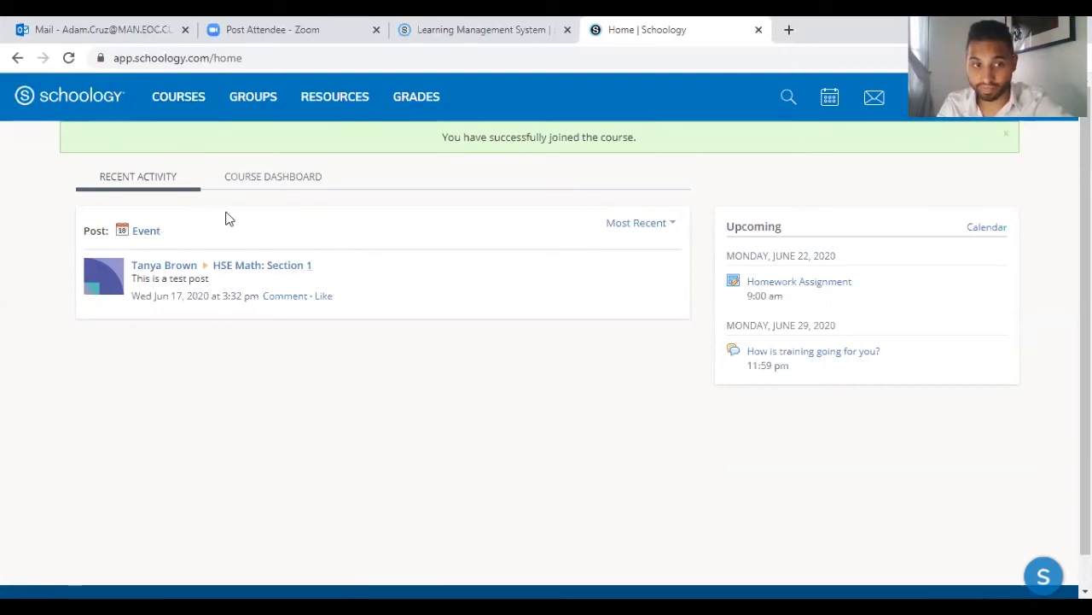
pyautogui.moveTo(273, 176)
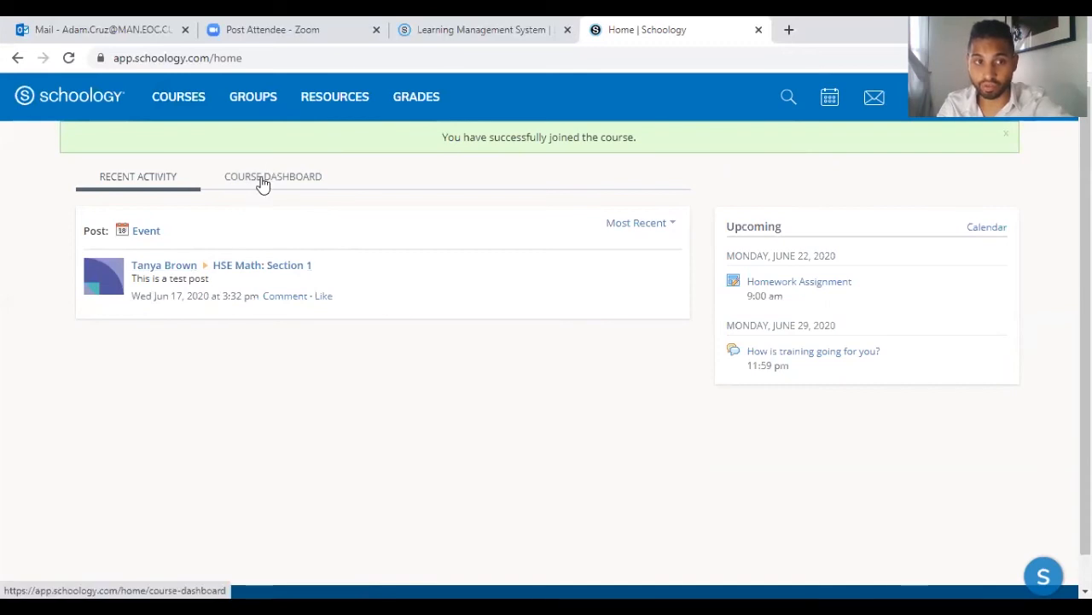
# - Show the Course Dashboard with HSE Math: Section 1 and its upcoming items
pyautogui.click(273, 176)
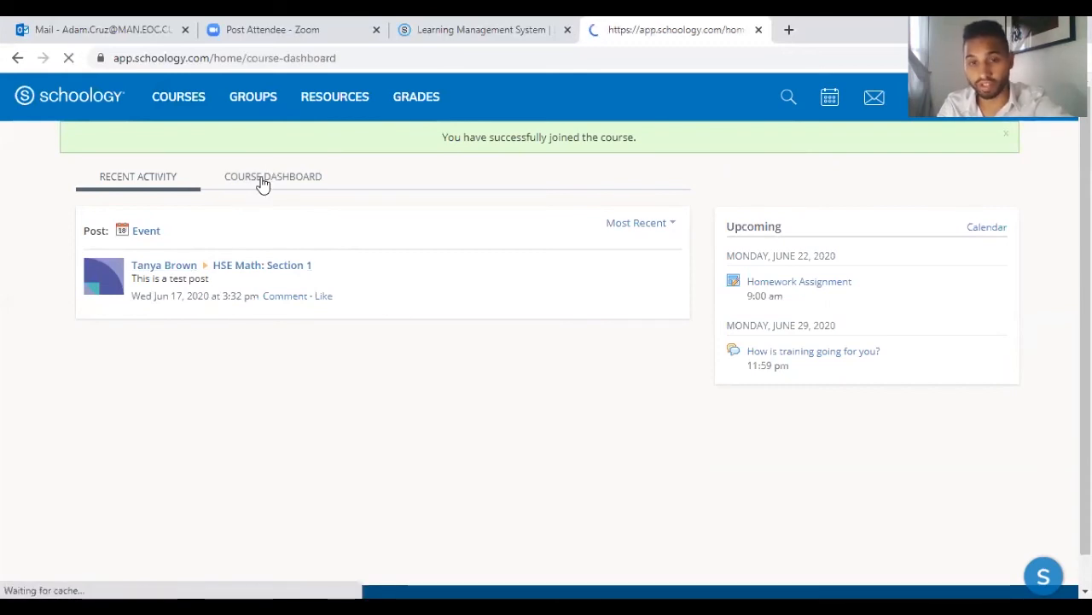
pyautogui.click(273, 176)
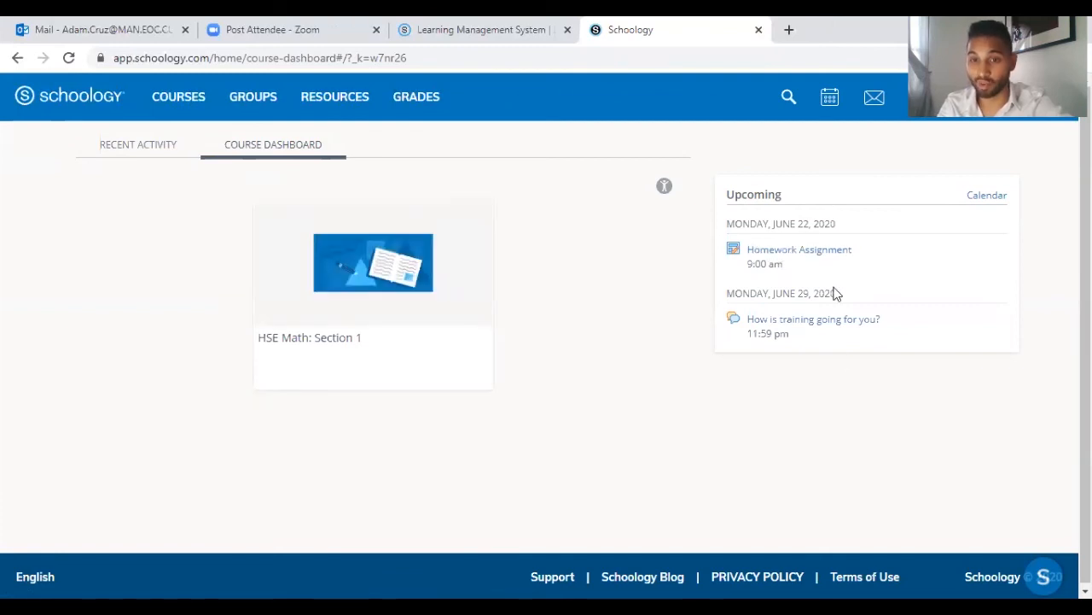
pyautogui.moveTo(779, 188)
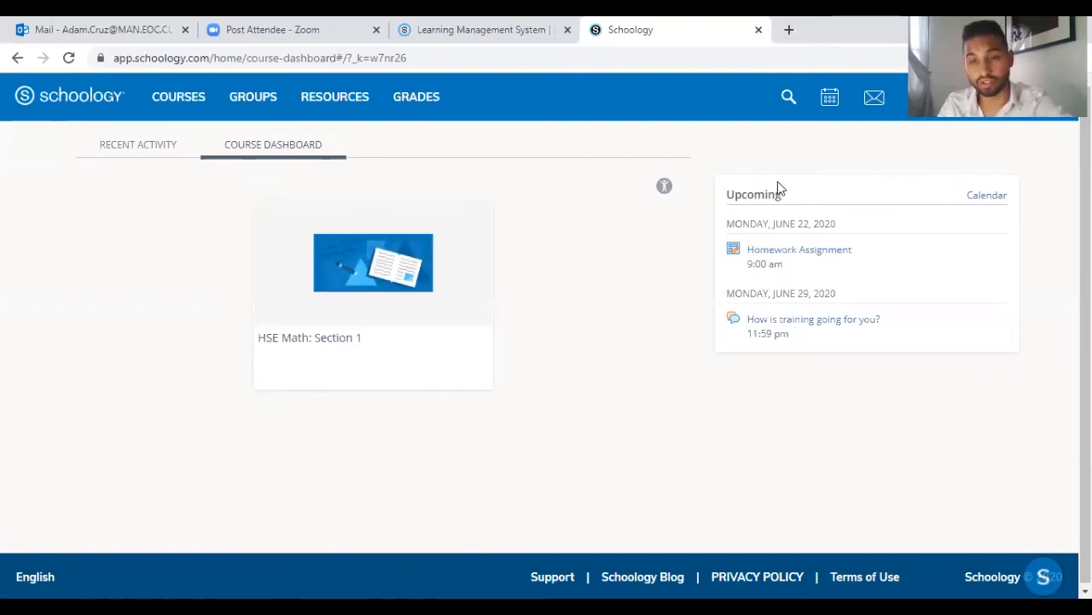
pyautogui.moveTo(663, 288)
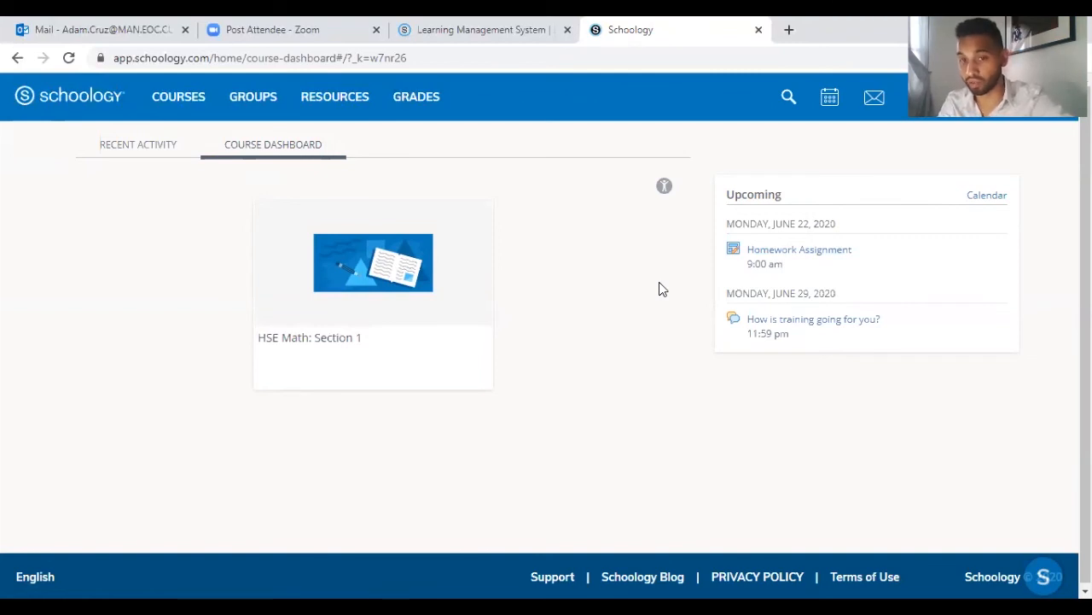
pyautogui.moveTo(799, 249)
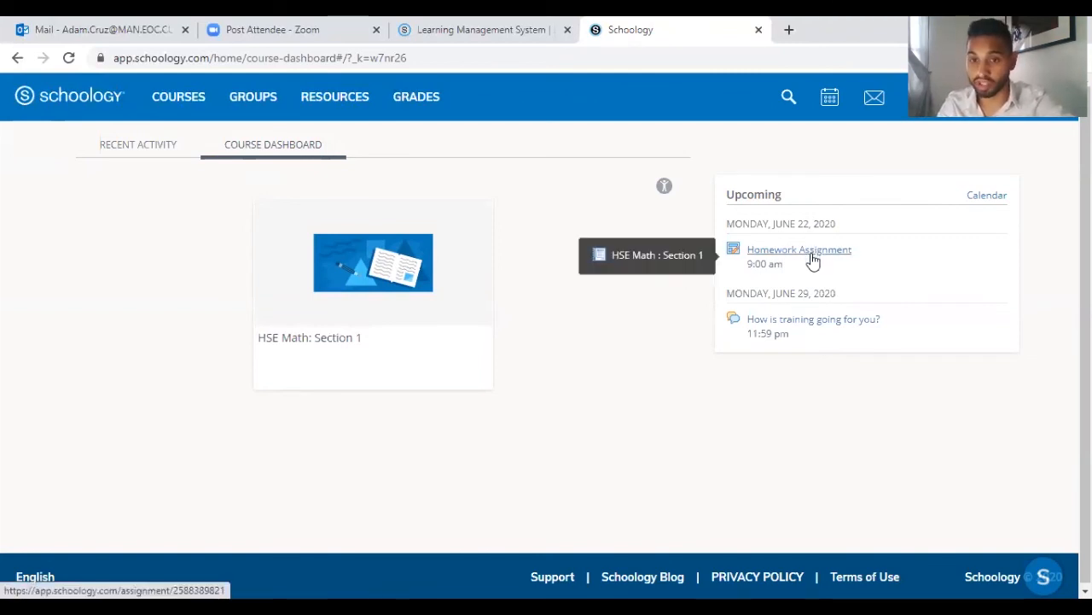
pyautogui.moveTo(783, 333)
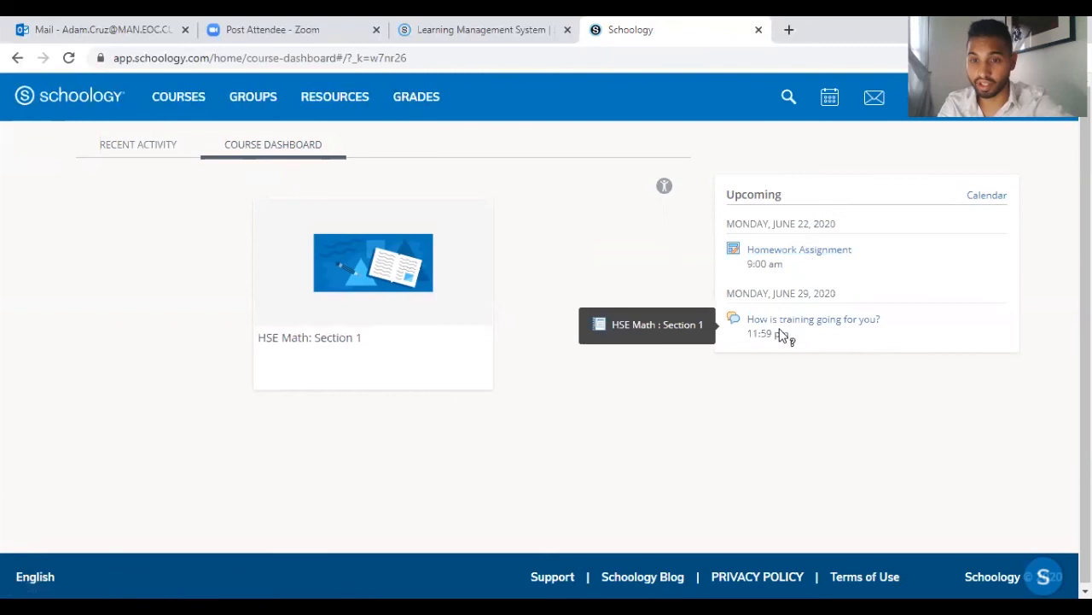
pyautogui.moveTo(747, 362)
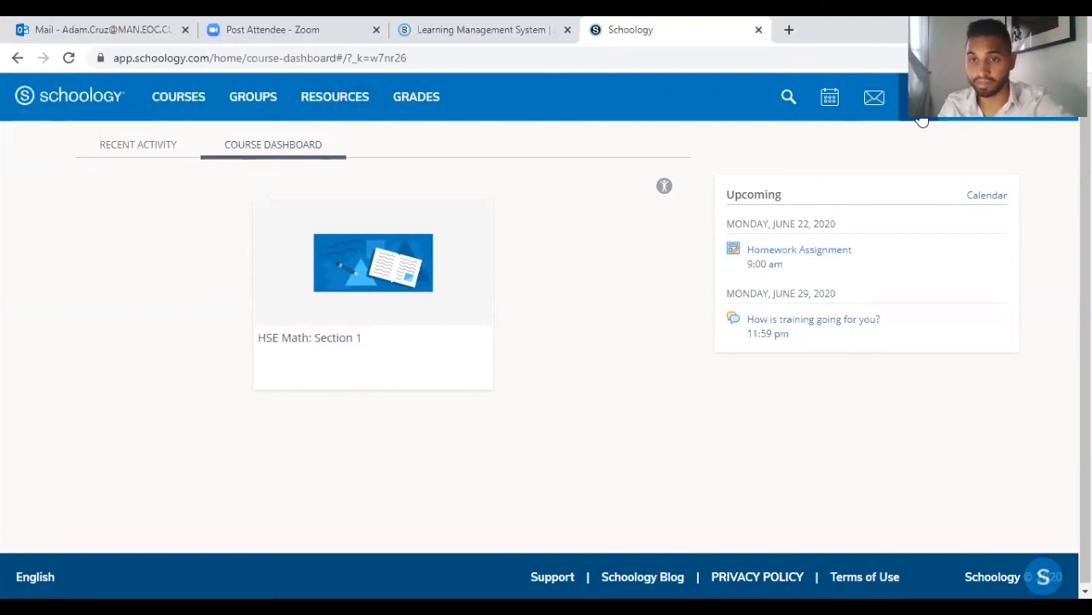
# - Show the notifications listing the Homework Assignment and discussion posted by HSE Math: Section 1
pyautogui.click(874, 95)
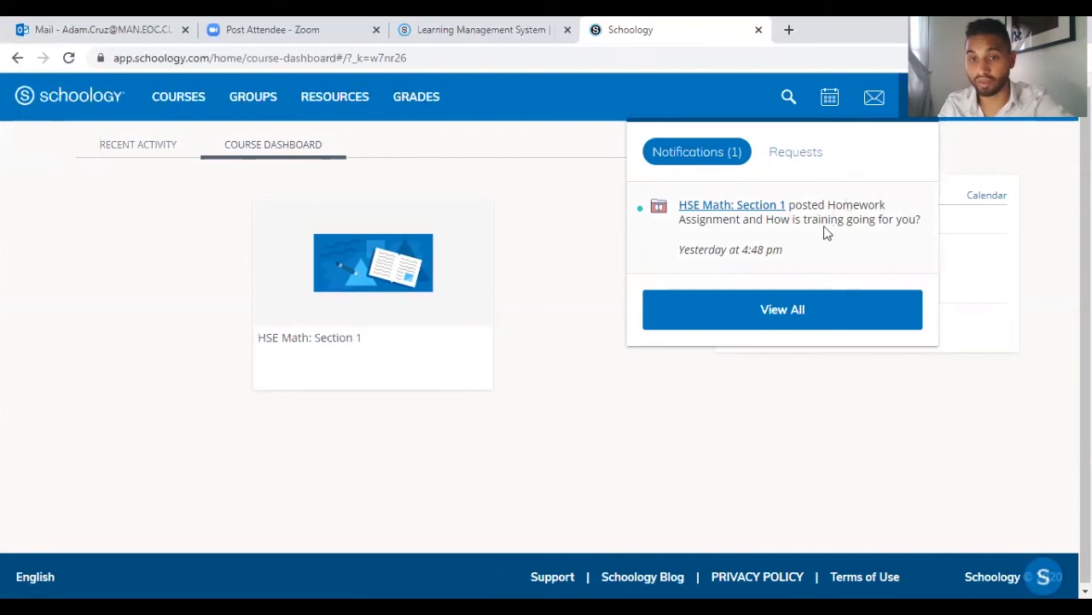
pyautogui.moveTo(847, 225)
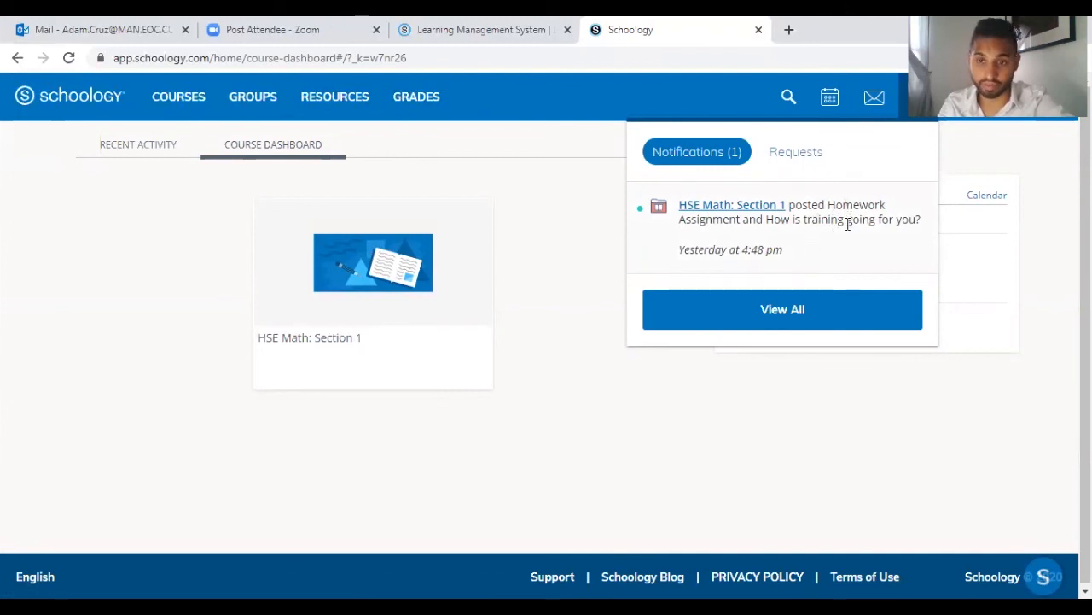